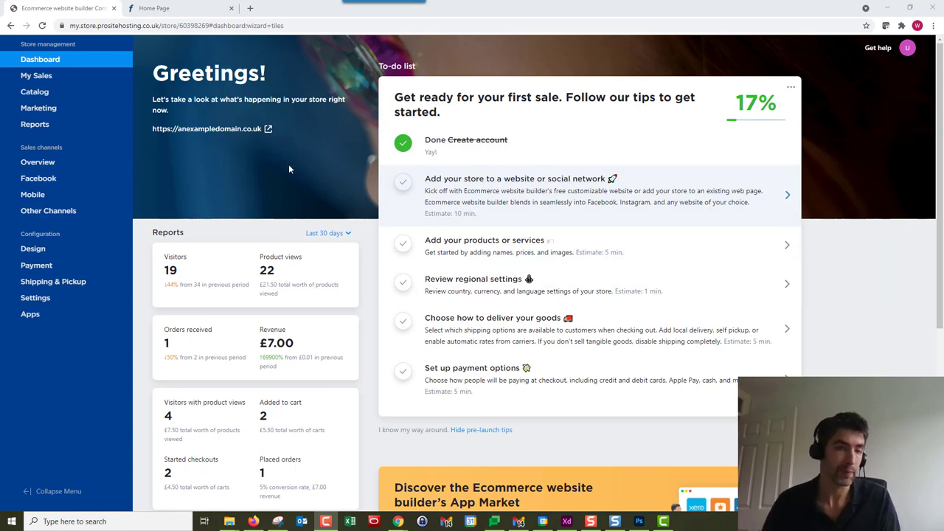
mouse_move(266, 189)
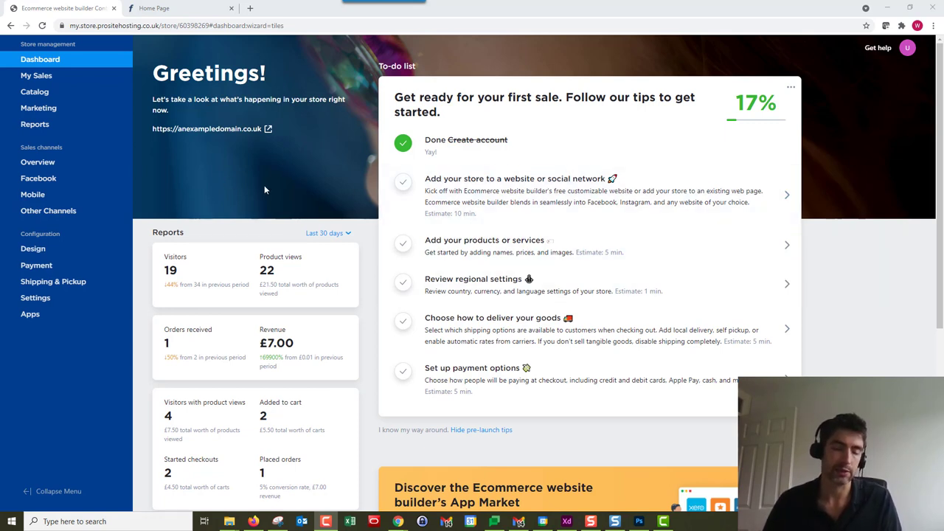
mouse_move(273, 183)
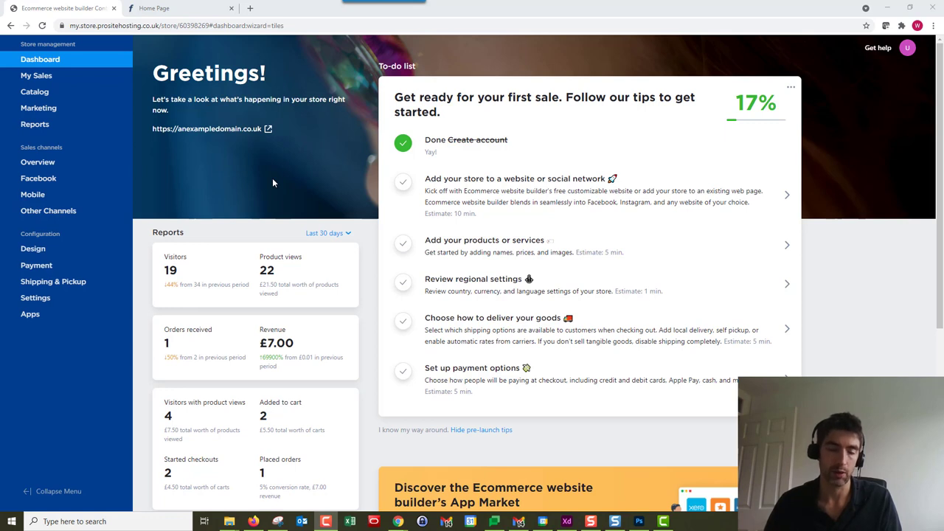
mouse_move(82, 104)
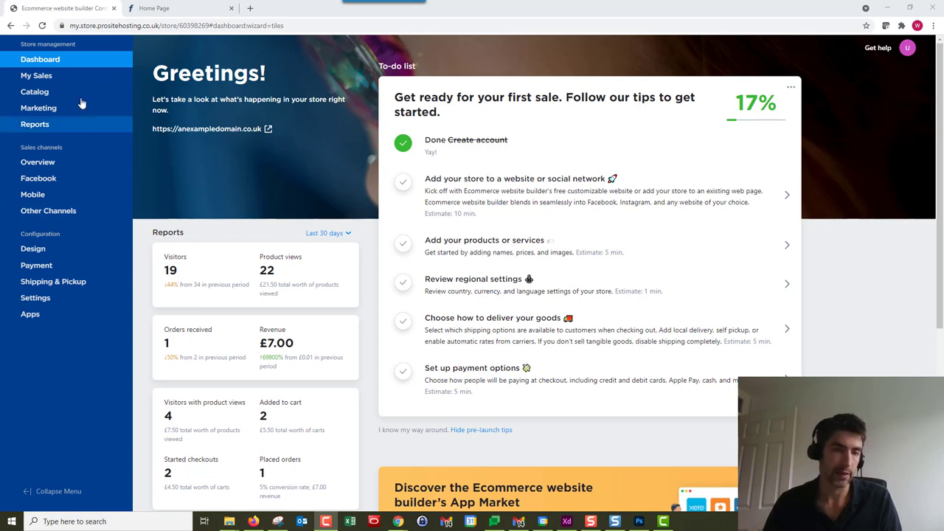
Go from the store dashboard to the Catalog product list via the sidebar
click(35, 91)
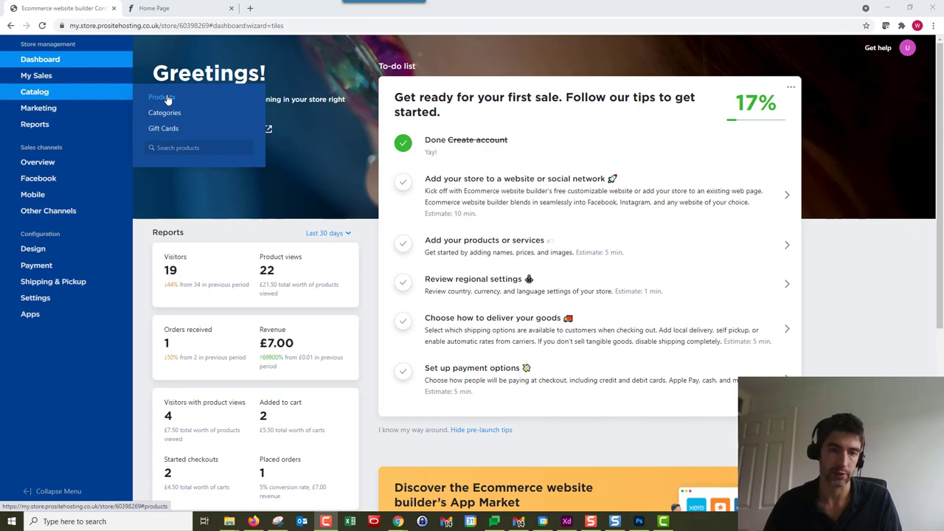
click(162, 97)
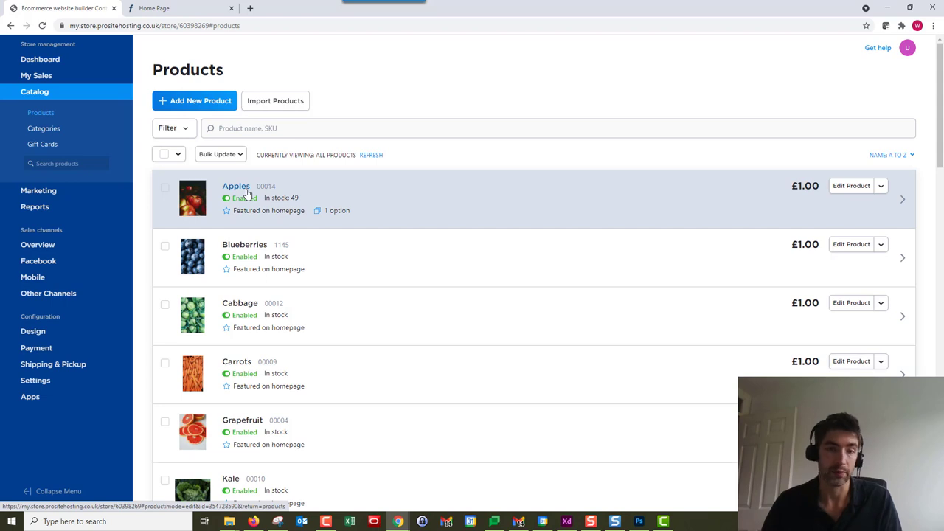
Bring up the Apples product's Tax and Shipping settings, down at the Shipping Rates section
click(236, 185)
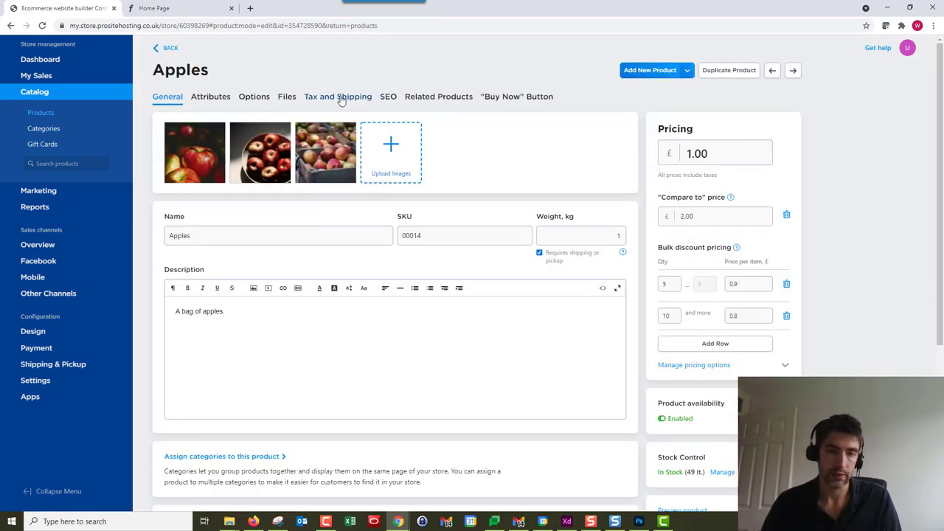
click(338, 96)
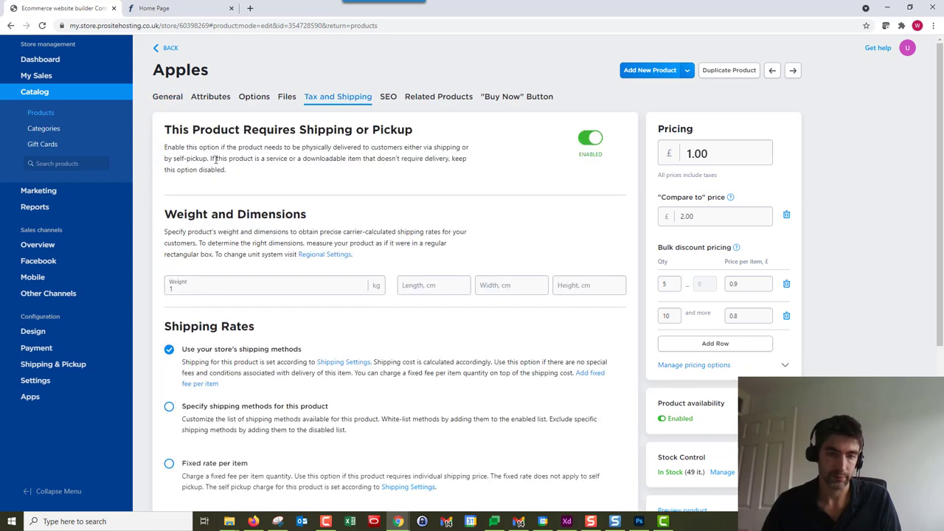
scroll(down, 3)
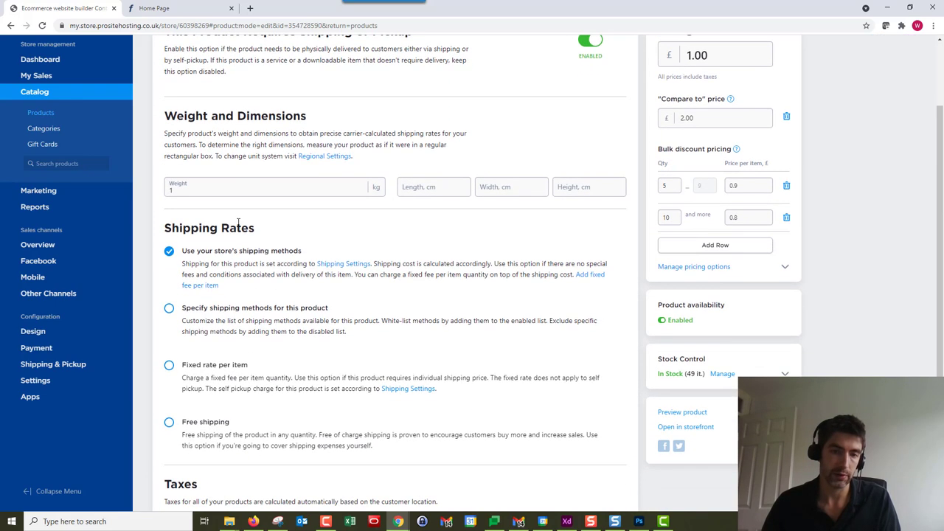
scroll(down, 3)
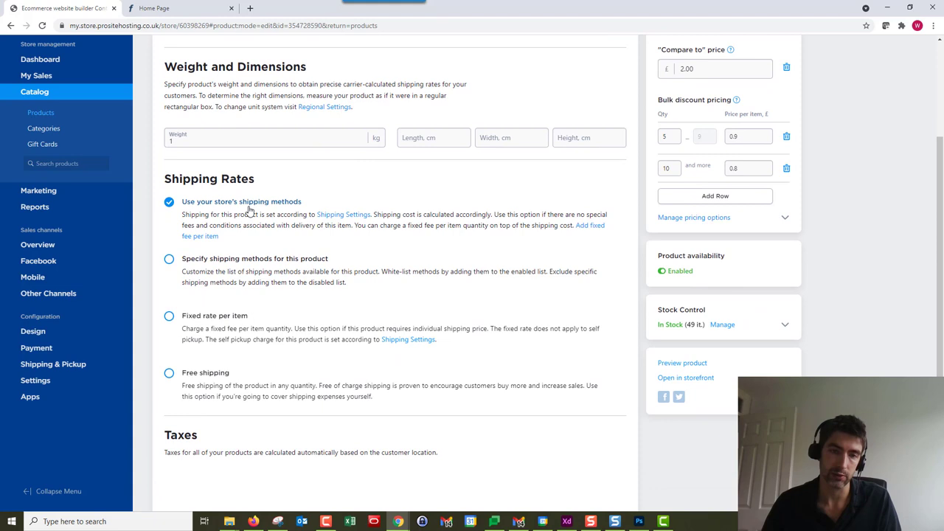
click(35, 380)
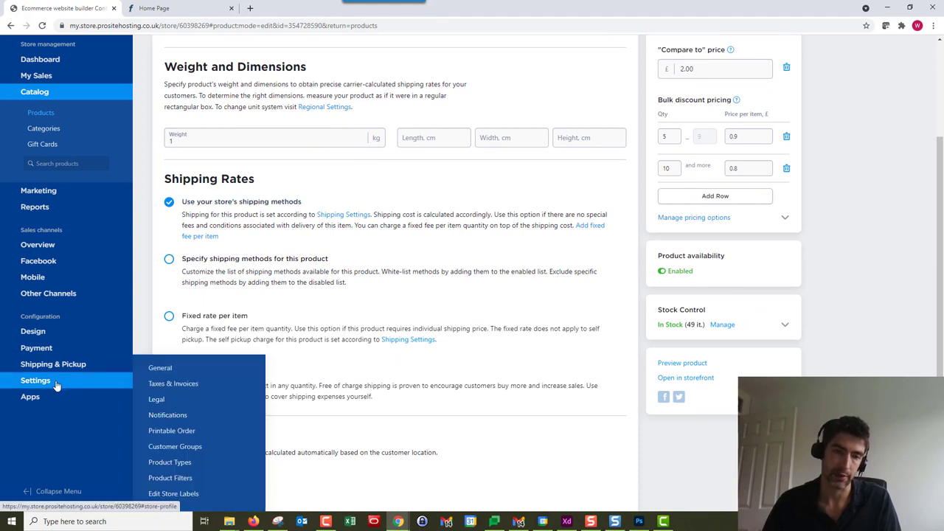
mouse_move(65, 372)
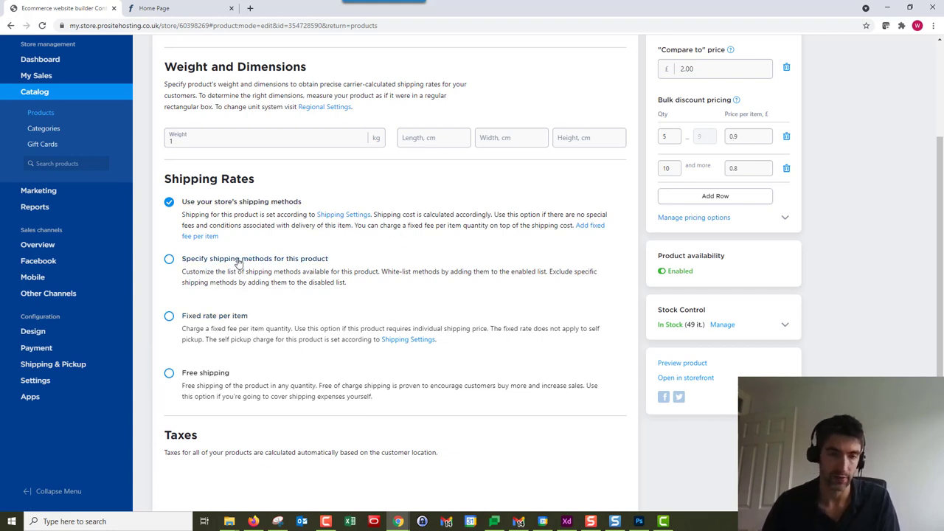
Make Apples specify its own shipping methods, ending on an empty disabled-methods list
click(168, 258)
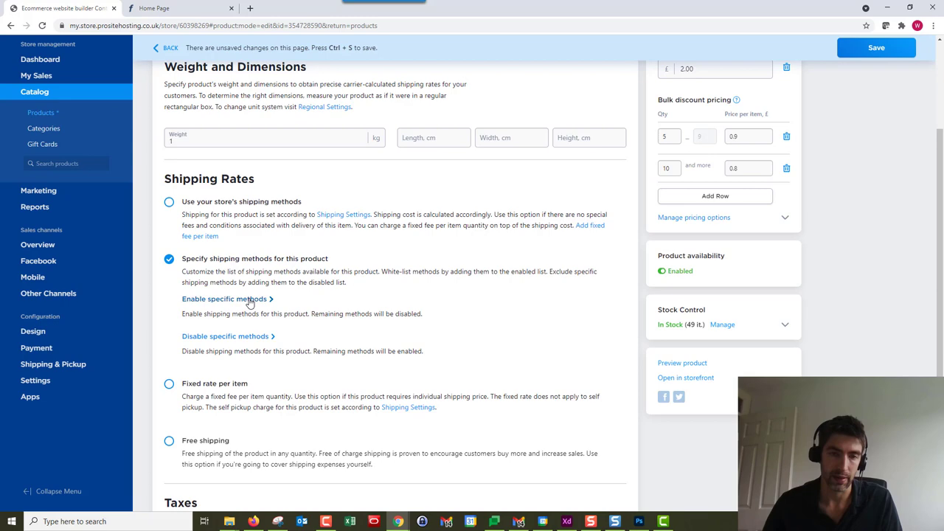
click(224, 298)
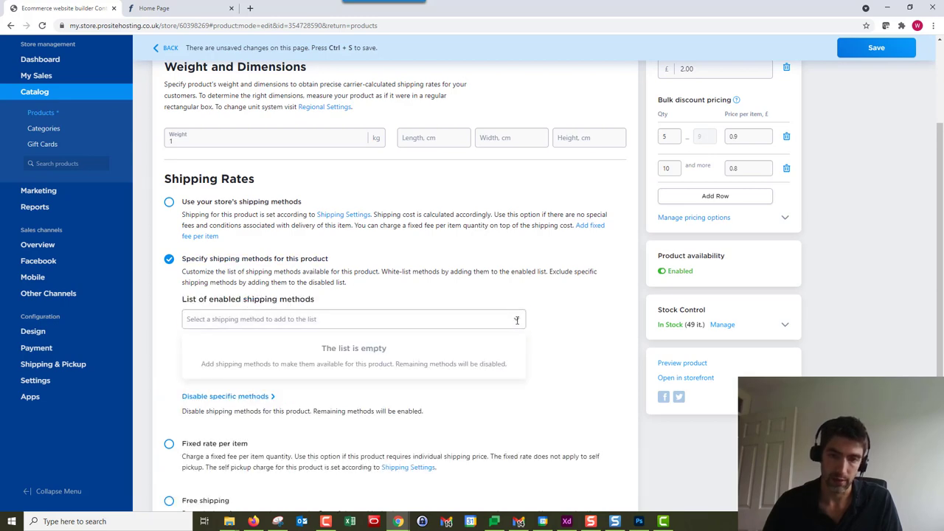
click(354, 319)
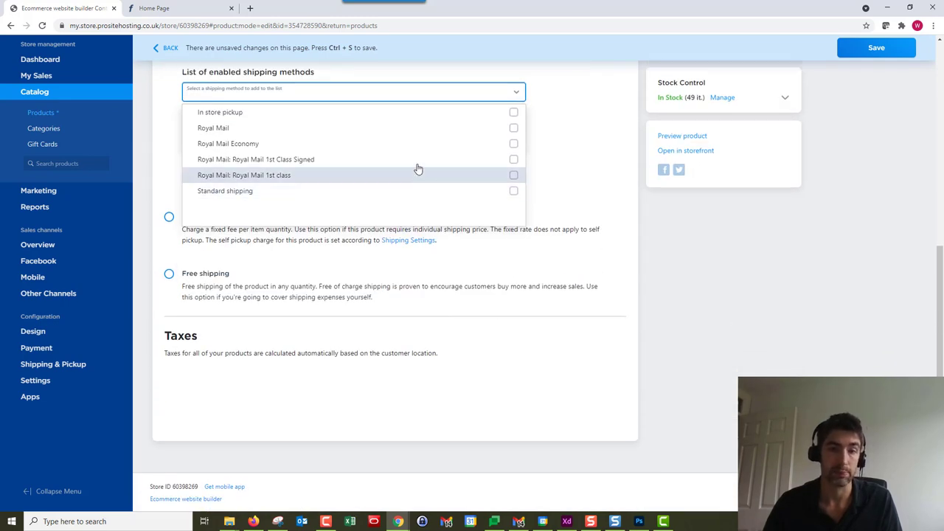
mouse_move(339, 143)
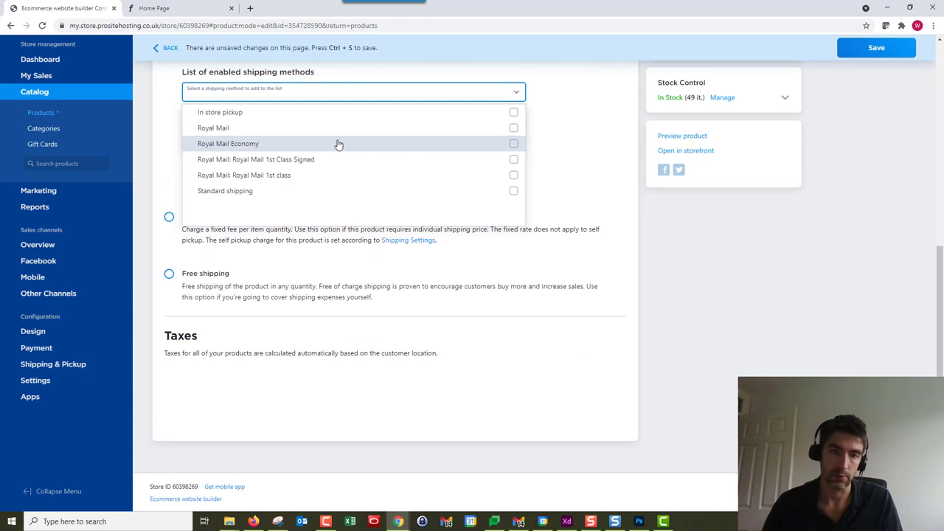
mouse_move(310, 148)
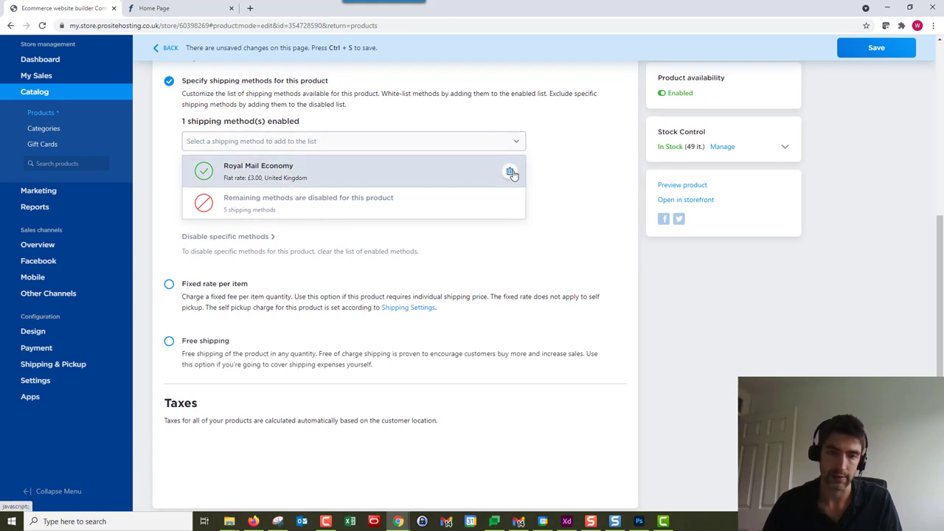
click(511, 171)
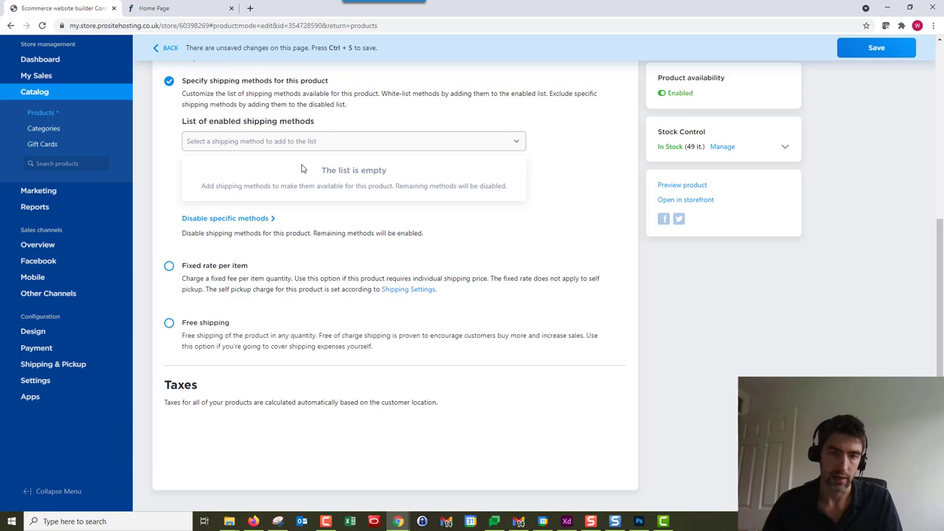
click(224, 218)
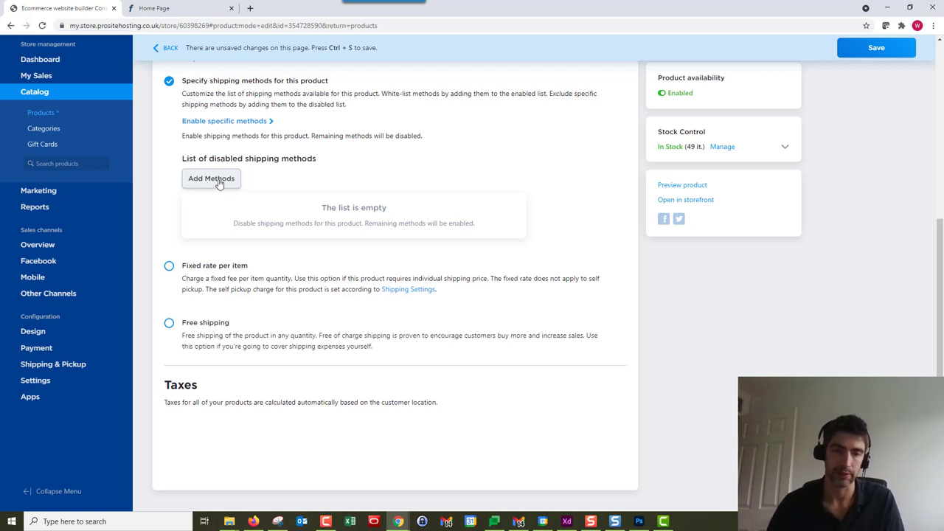
mouse_move(259, 140)
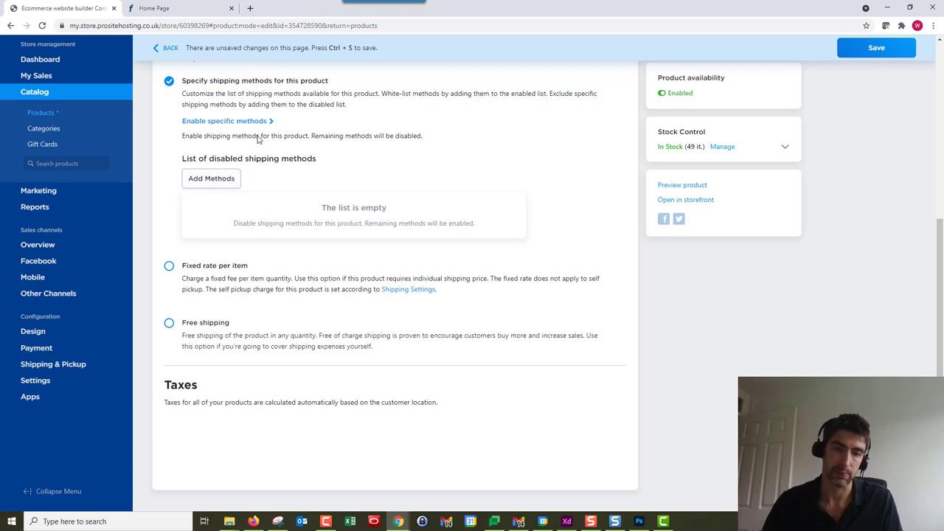
Change the Apples shipping rate option to Free shipping
scroll(down, 3)
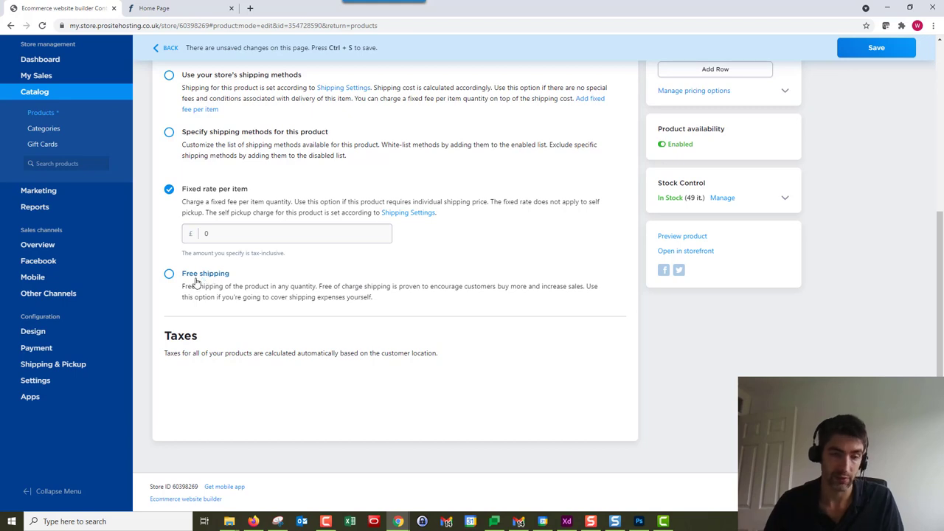
click(168, 273)
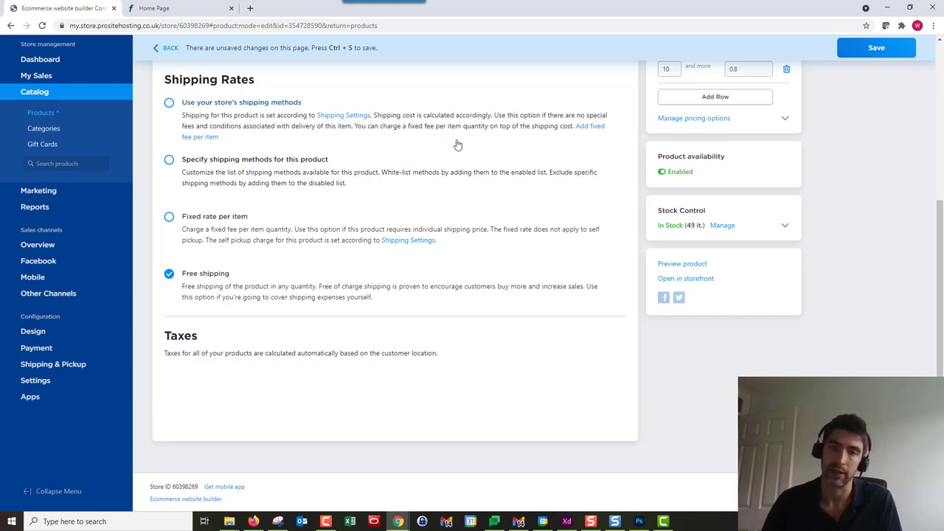
mouse_move(550, 143)
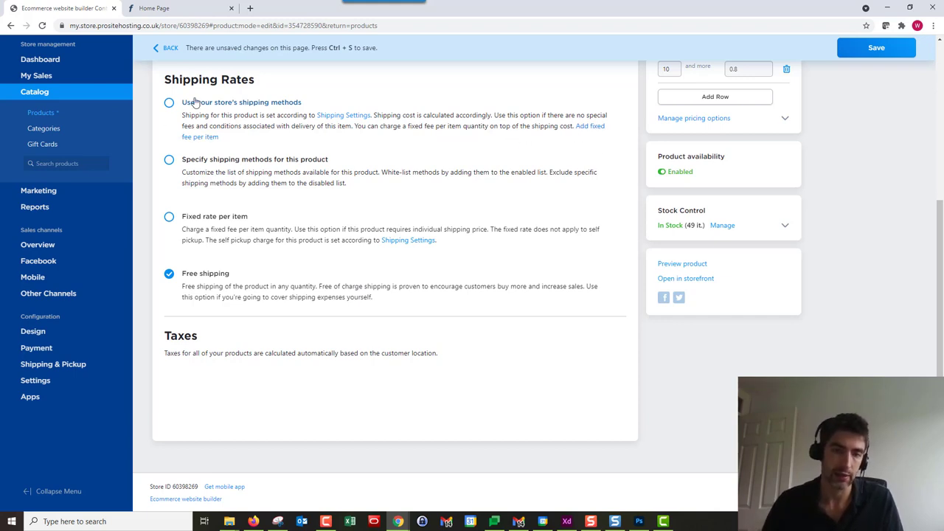
mouse_move(617, 147)
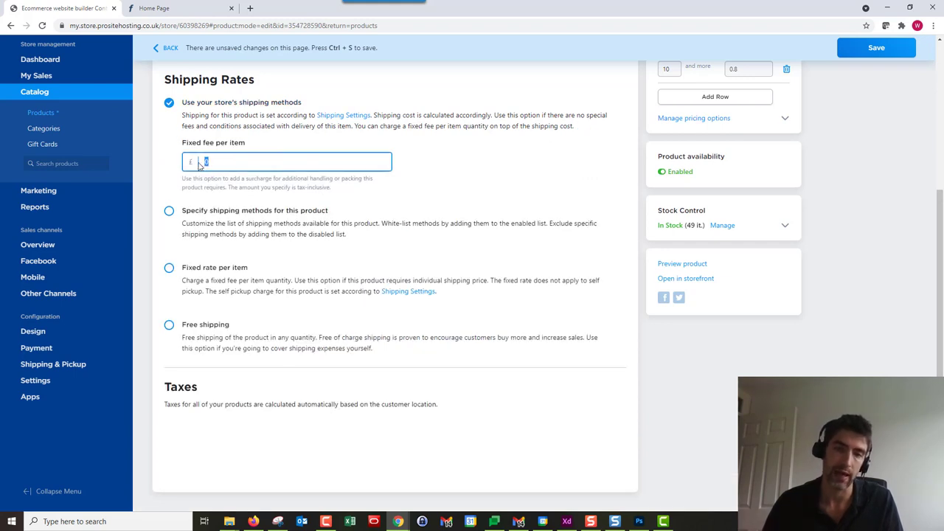
Enter a fixed fee per item of 1, then clear it so the field stays empty
text(1)
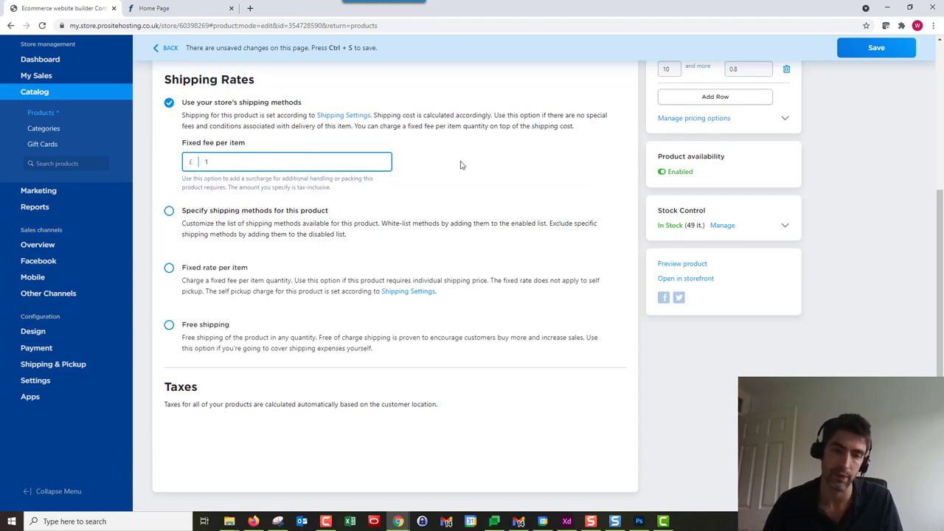
mouse_move(445, 165)
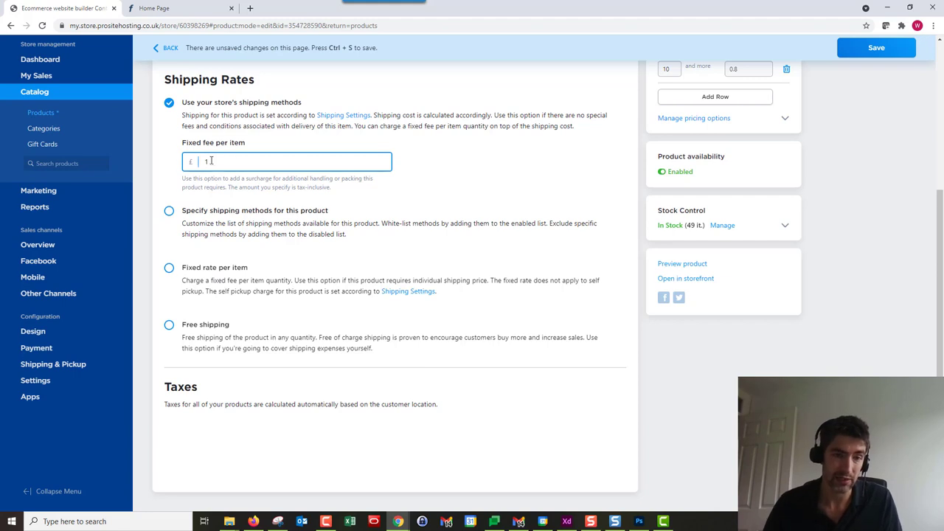
key(Backspace)
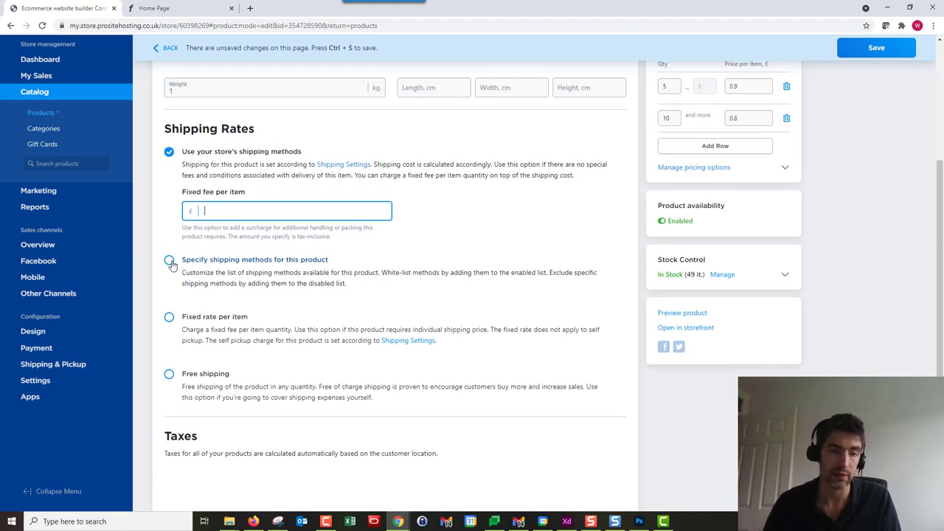
Restrict Apples to specific enabled methods and add only Royal Mail Economy
click(168, 263)
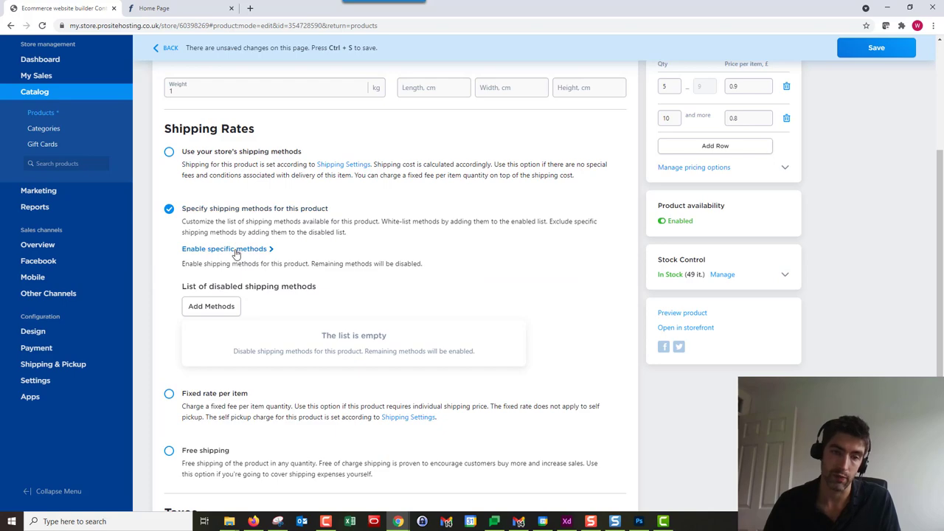
click(224, 247)
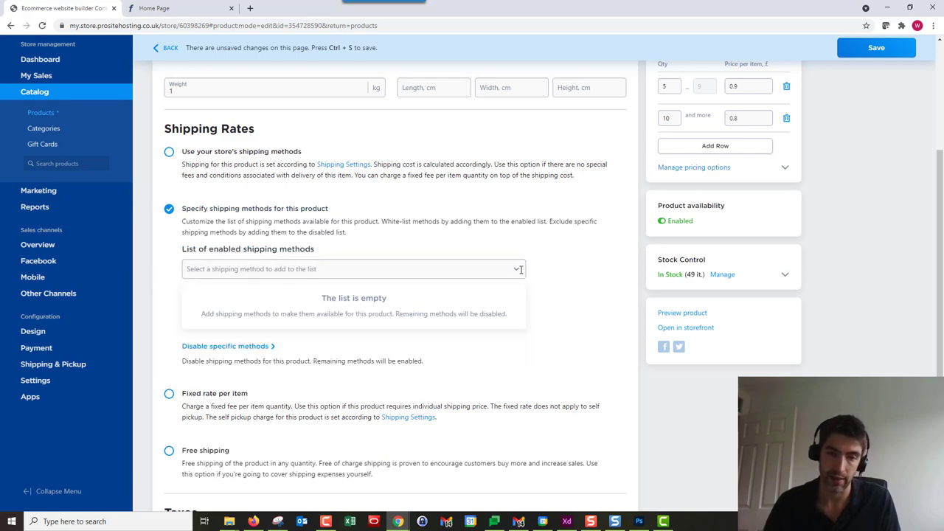
click(354, 268)
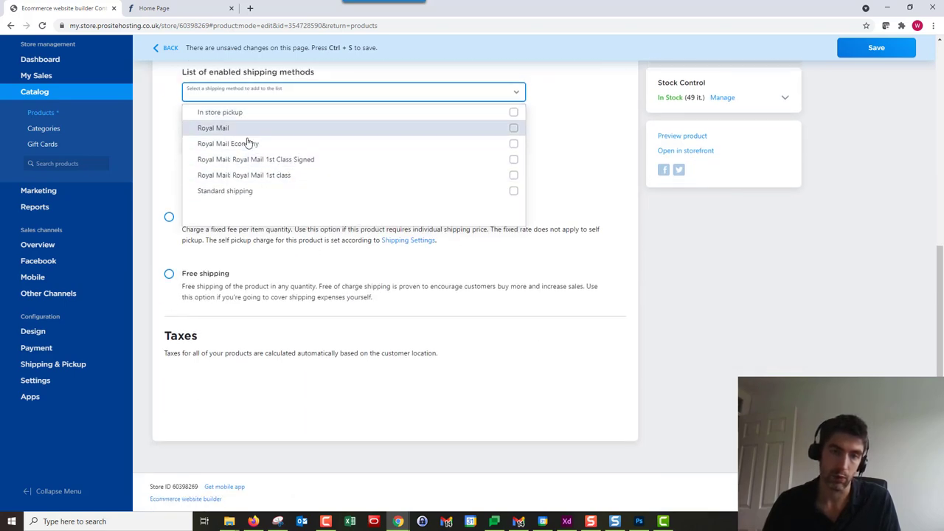
click(354, 92)
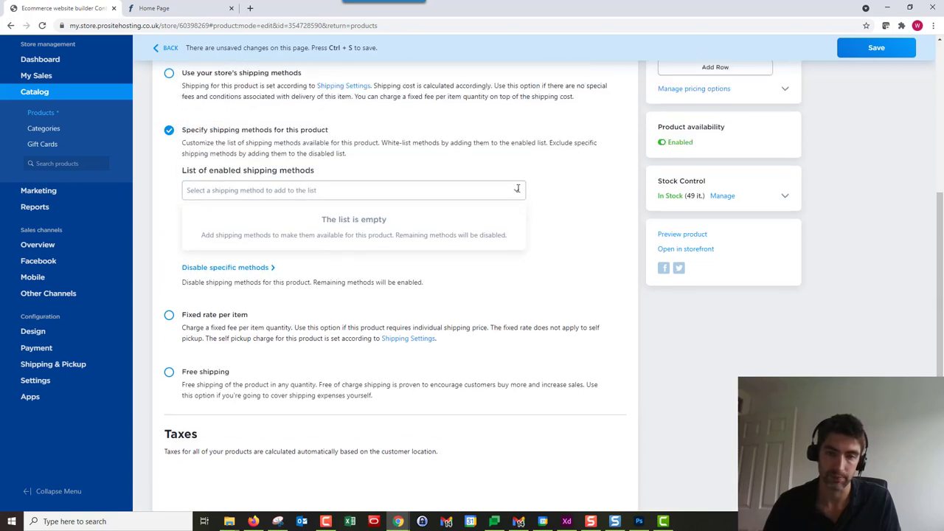
click(354, 191)
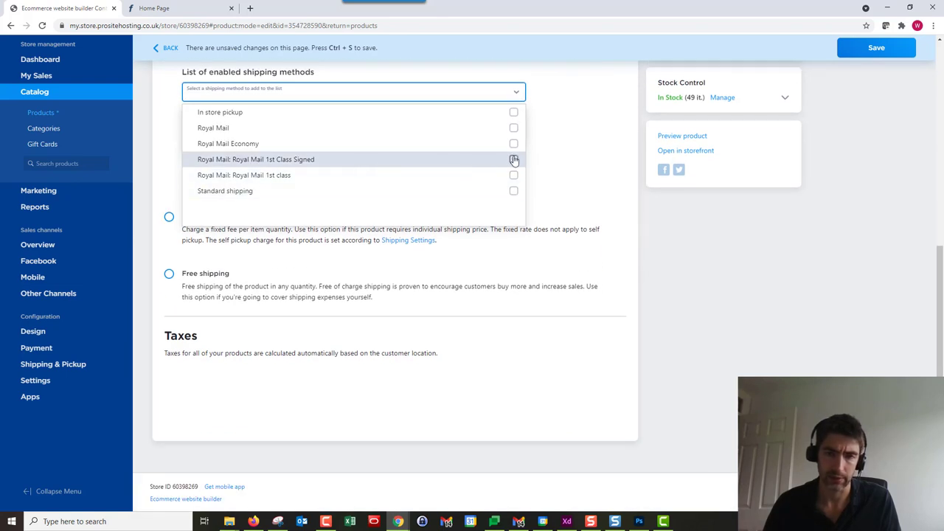
click(514, 143)
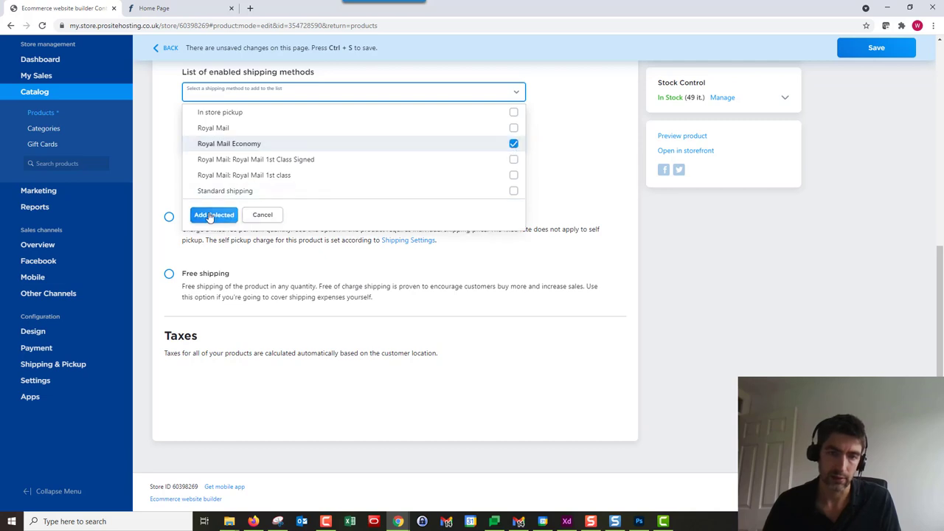
click(213, 216)
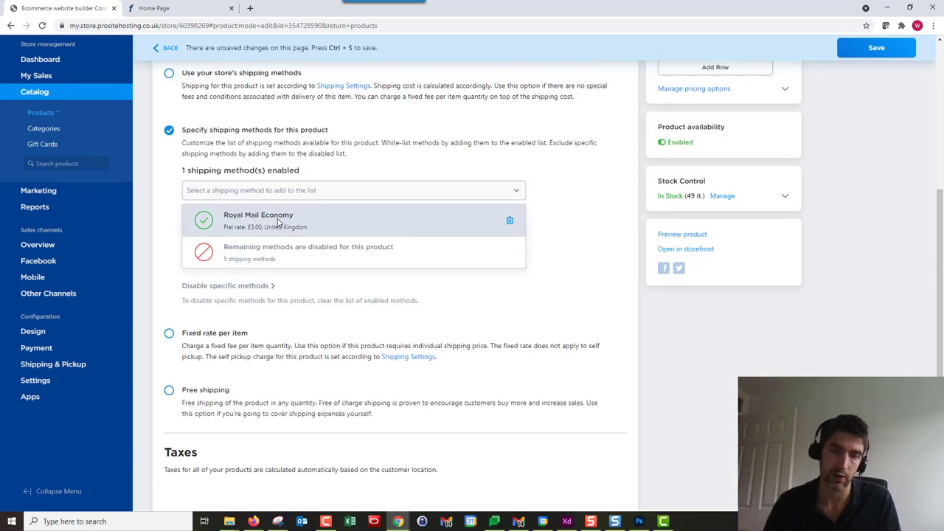
mouse_move(534, 195)
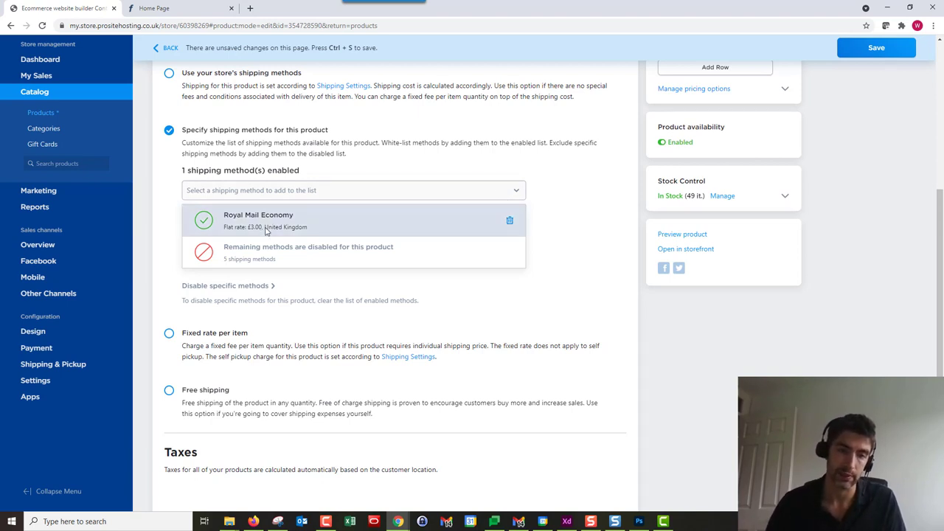
mouse_move(571, 218)
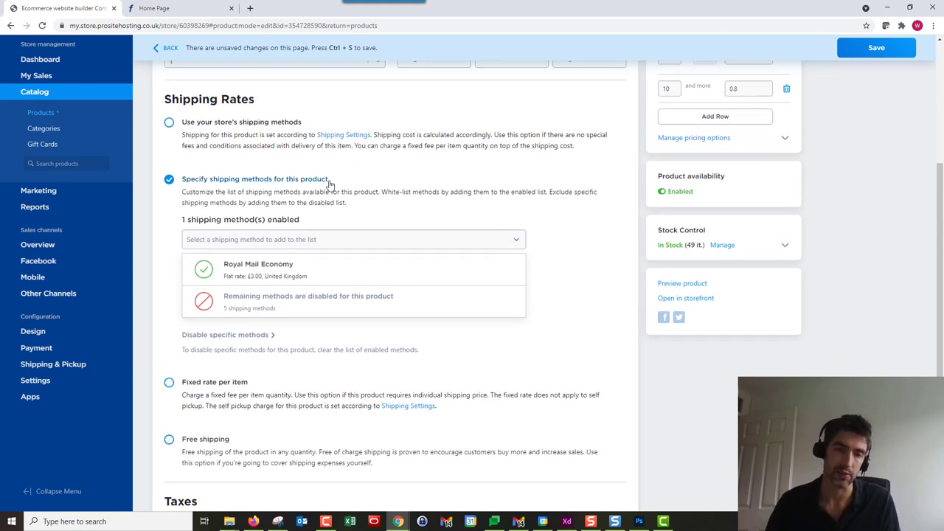
mouse_move(583, 227)
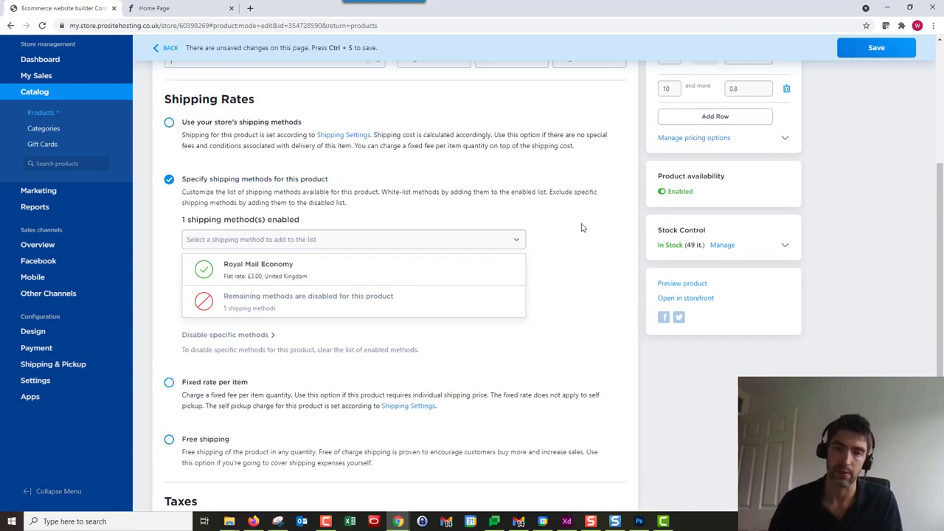